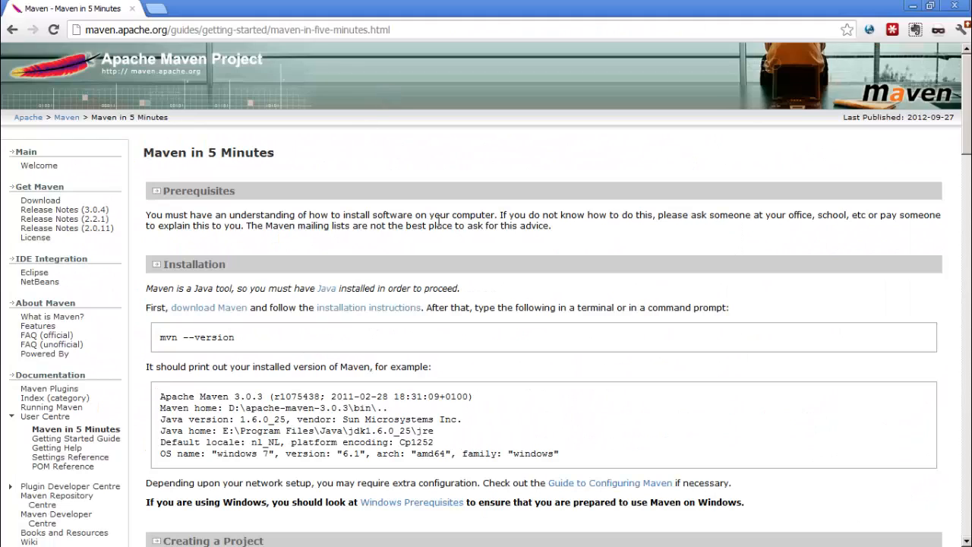
{"action": "mouse_move", "coordinate": [393, 215]}
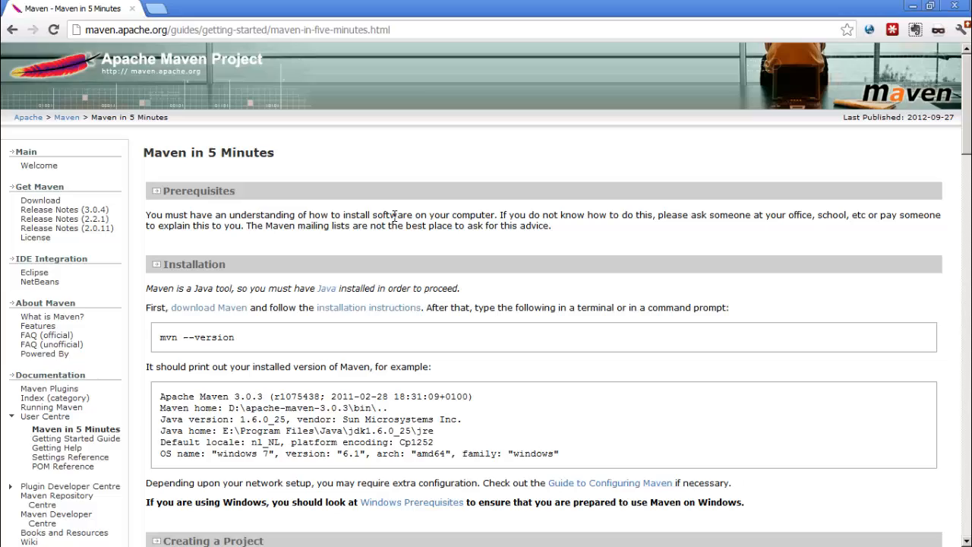
{"action": "mouse_move", "coordinate": [444, 201]}
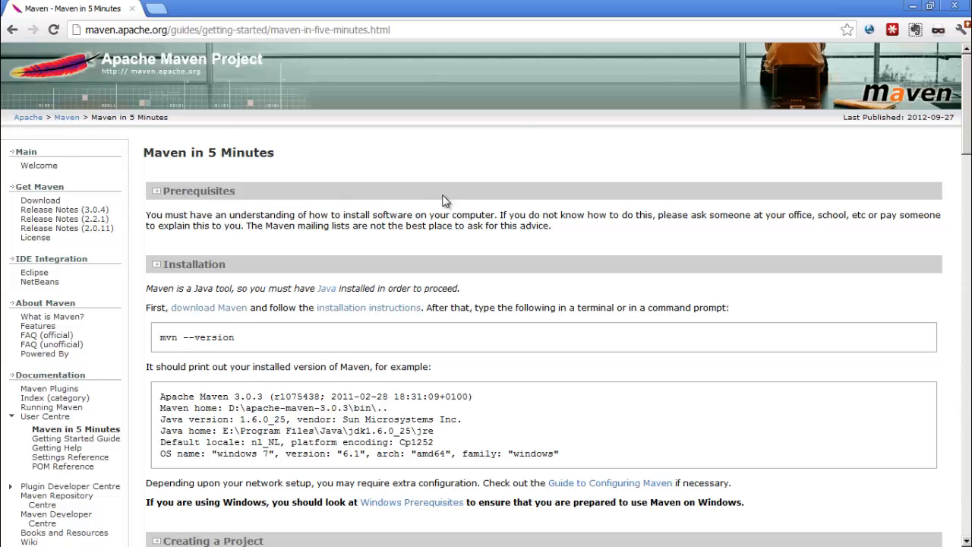
- Highlight the example groupId value and parameter name in the mvn archetype:generate command
{"action": "scroll", "scroll_direction": "down", "scroll_amount": 3}
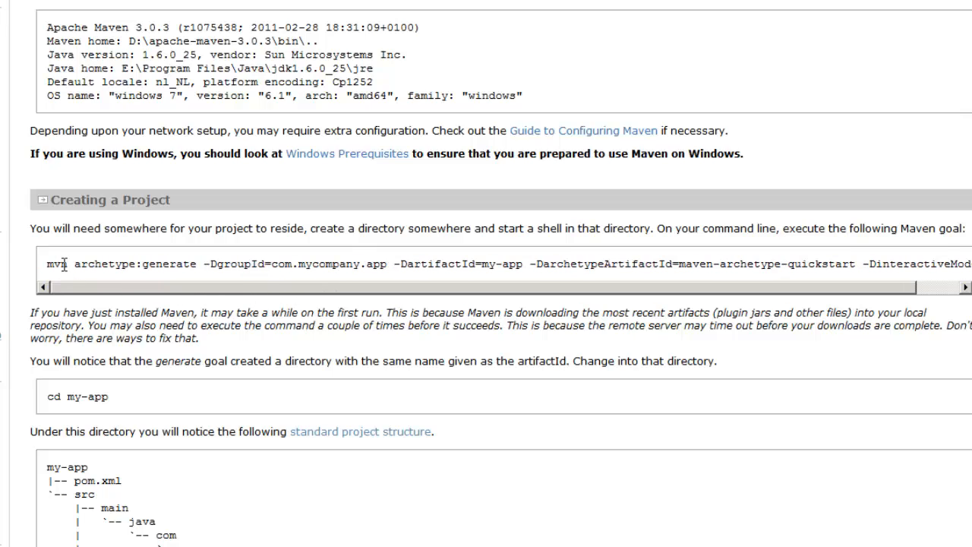
{"action": "double_click", "coordinate": [328, 264]}
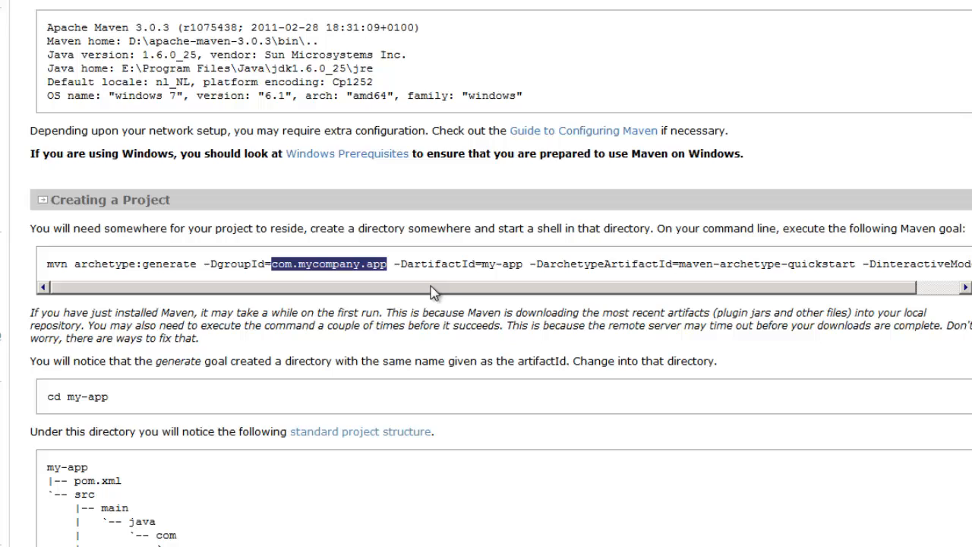
{"action": "mouse_move", "coordinate": [253, 252]}
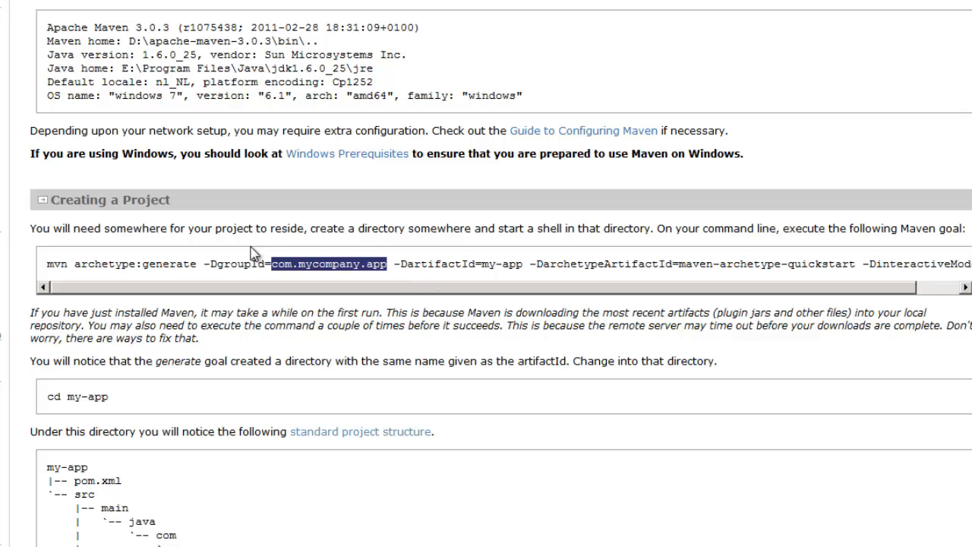
{"action": "double_click", "coordinate": [235, 263]}
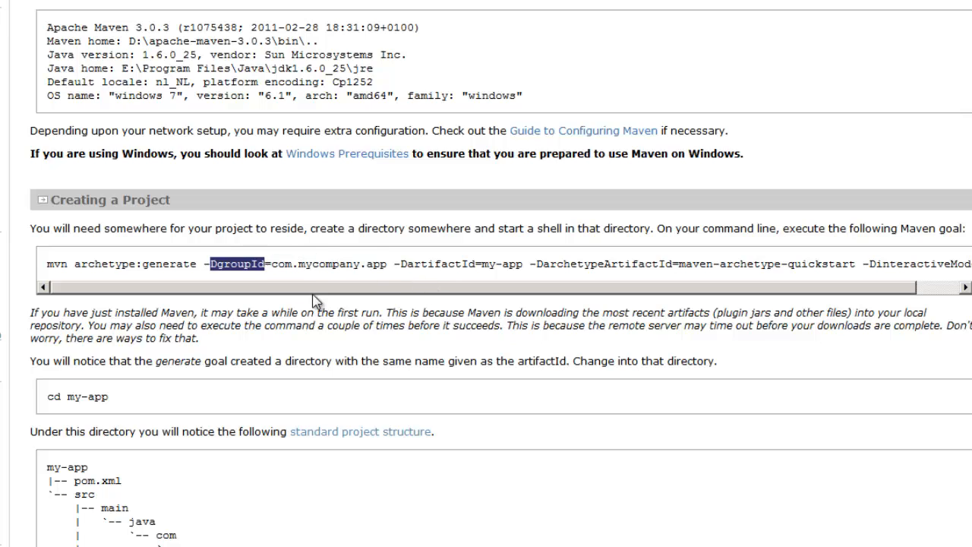
{"action": "mouse_move", "coordinate": [351, 270]}
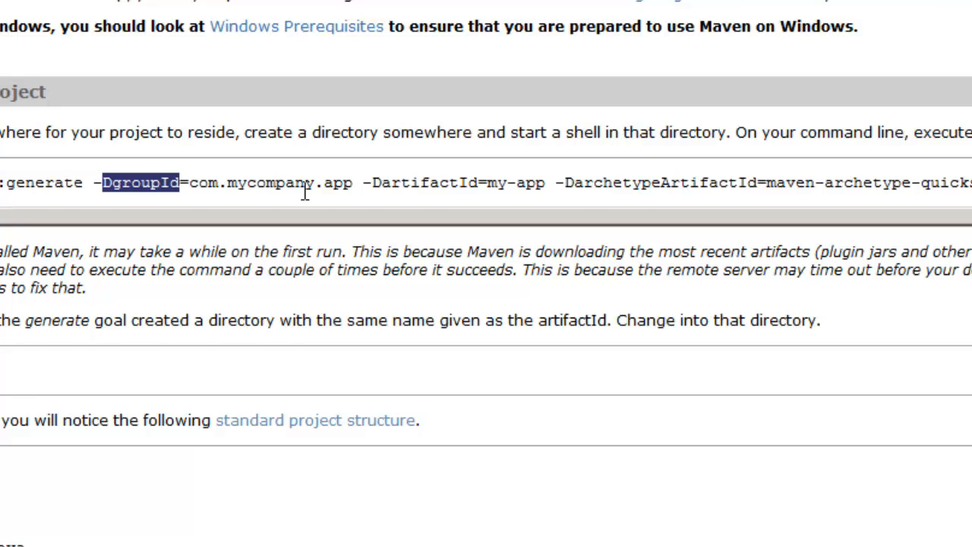
{"action": "scroll", "scroll_direction": "up", "scroll_amount": 3}
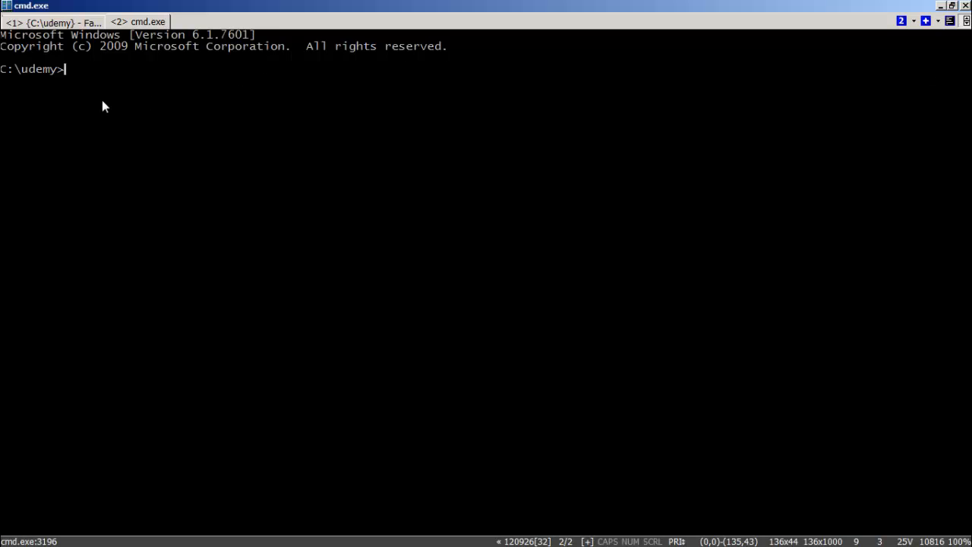
- Paste the mvn archetype:generate command into the ConEmu console at C:\udemy
{"action": "right_click", "coordinate": [141, 21]}
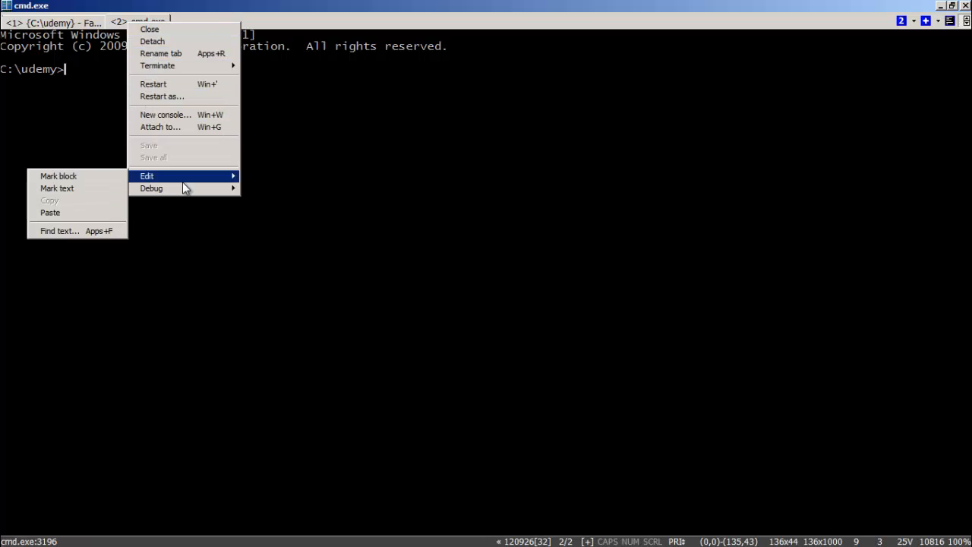
{"action": "left_click", "coordinate": [49, 212]}
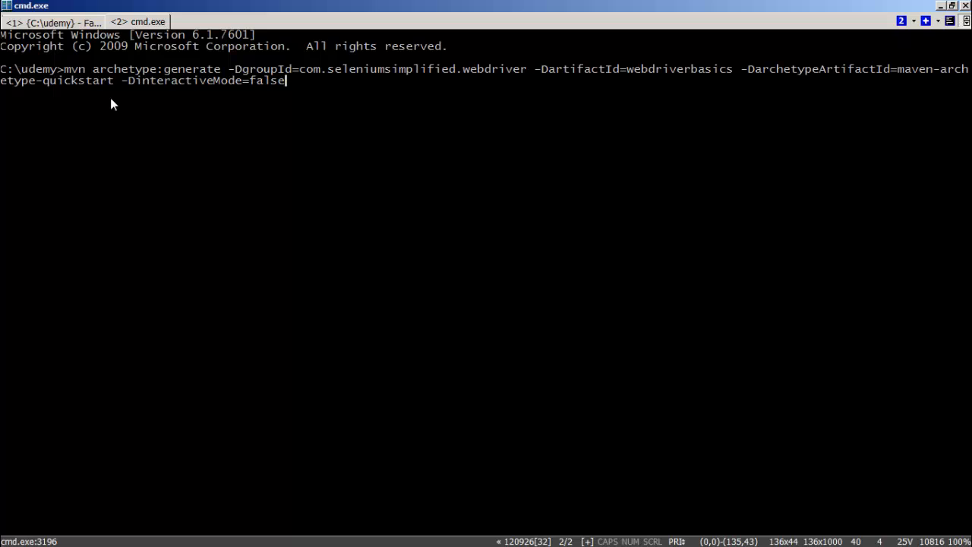
{"action": "mouse_move", "coordinate": [71, 79]}
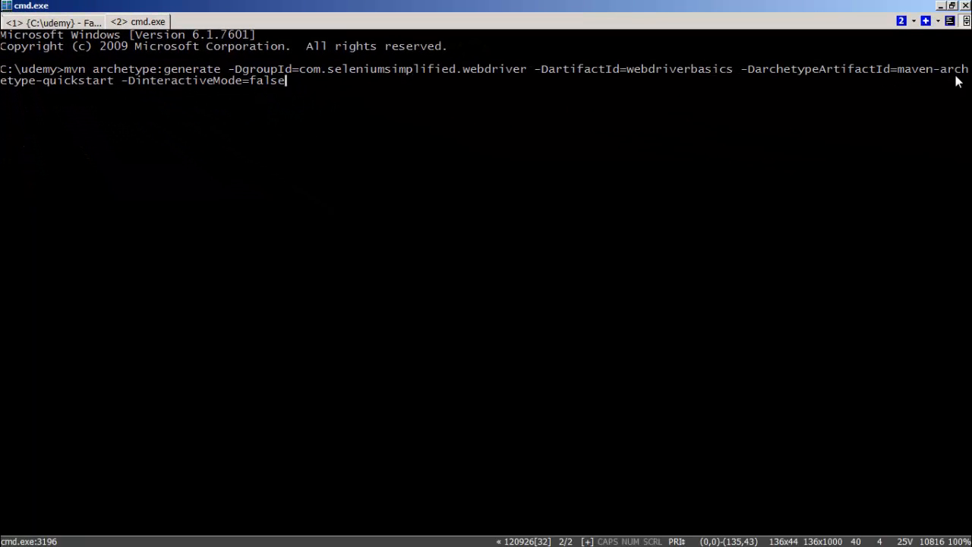
{"action": "mouse_move", "coordinate": [116, 91]}
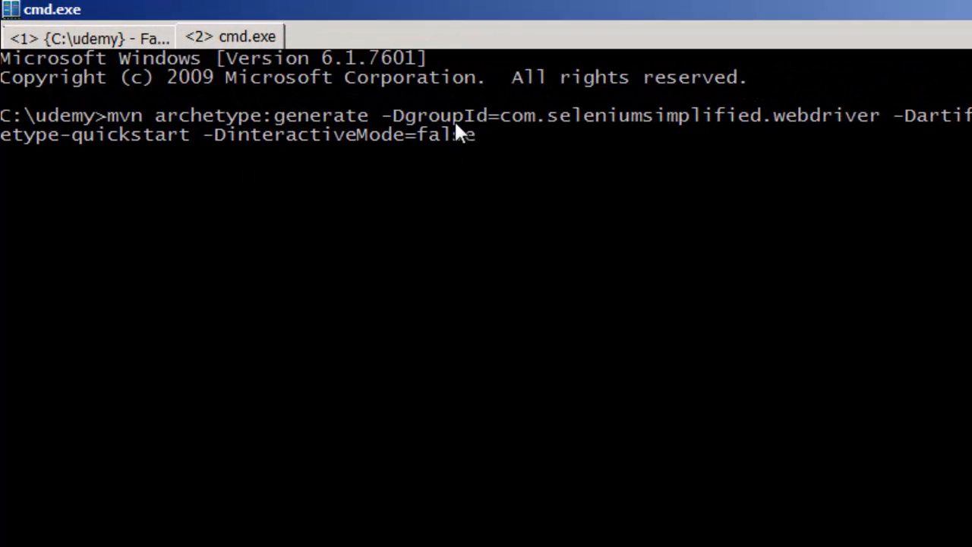
{"action": "mouse_move", "coordinate": [536, 129]}
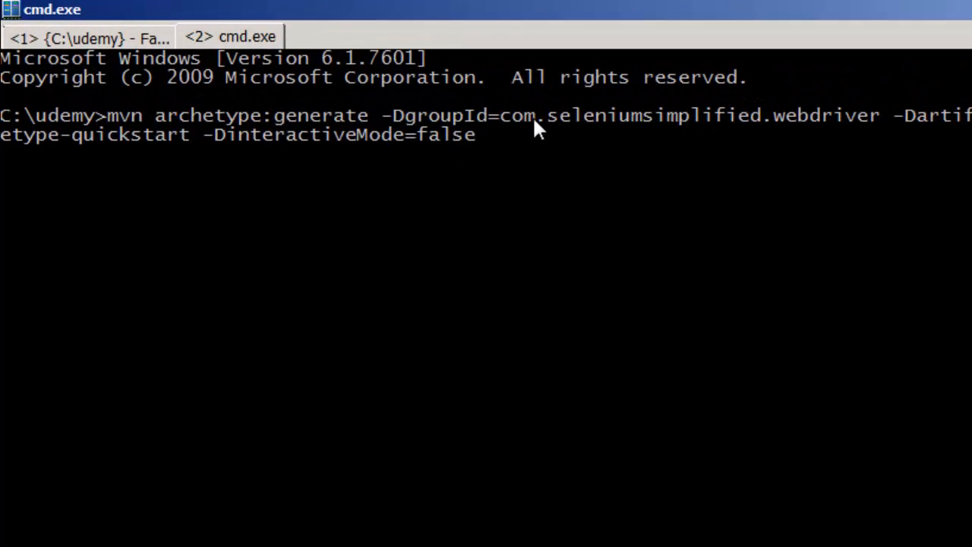
{"action": "mouse_move", "coordinate": [877, 141]}
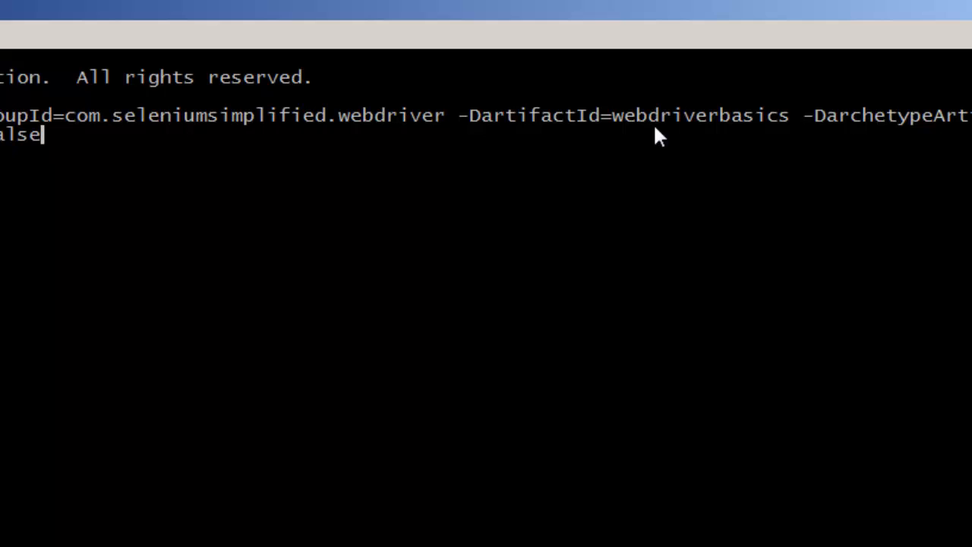
{"action": "mouse_move", "coordinate": [581, 285]}
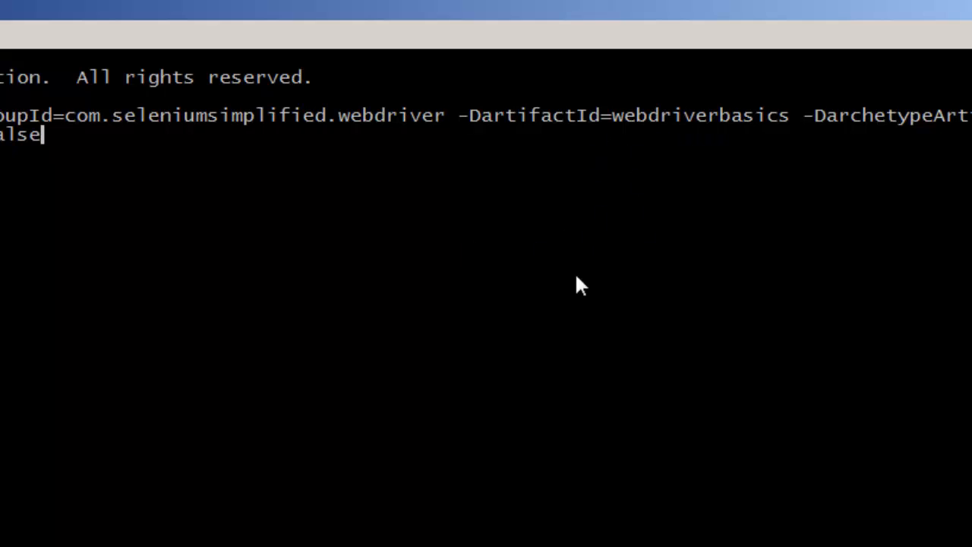
{"action": "scroll", "scroll_direction": "up", "scroll_amount": 3}
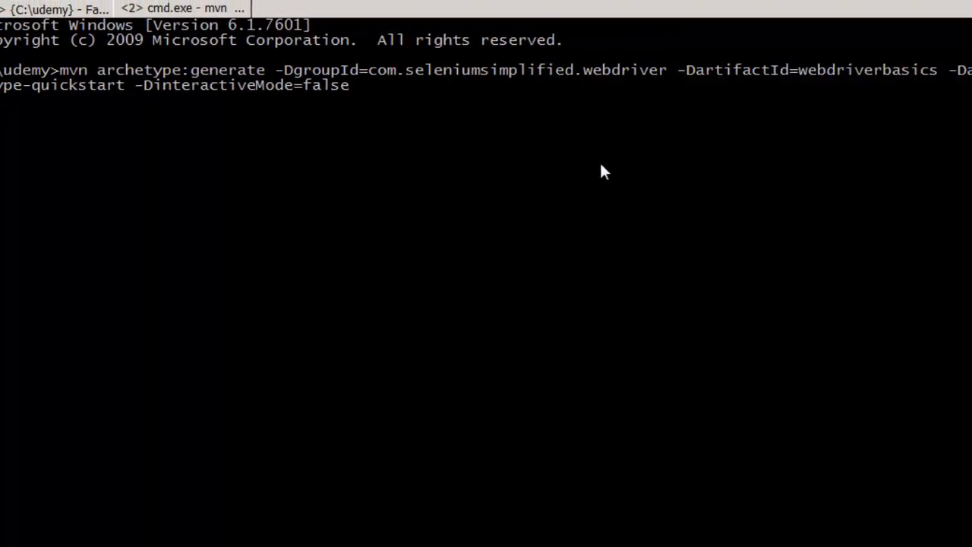
- Run mvn archetype:generate to create the webdriverbasics quickstart project
{"action": "key", "text": "Return"}
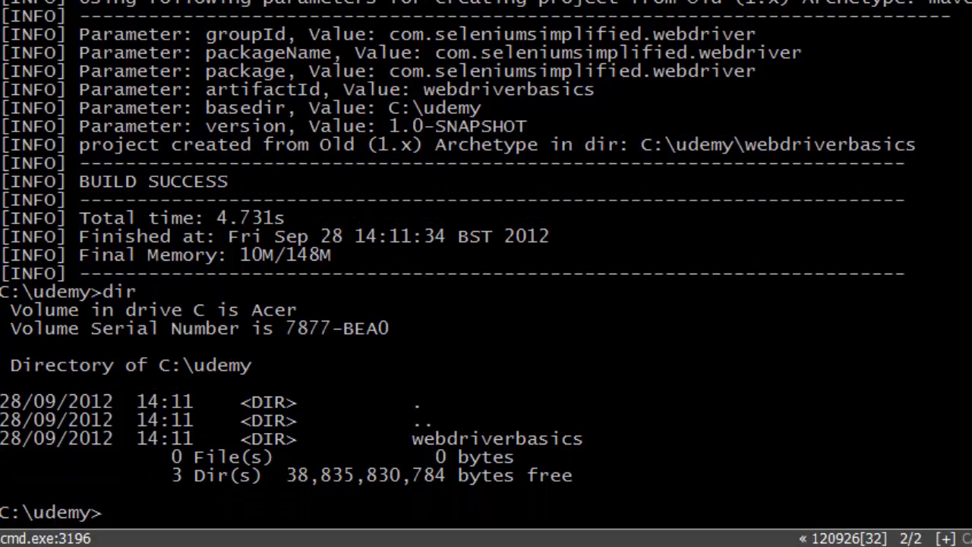
- Run 'tree webdriverbasics' to show the src/main and src/test package folders
{"action": "type", "text": "t"}
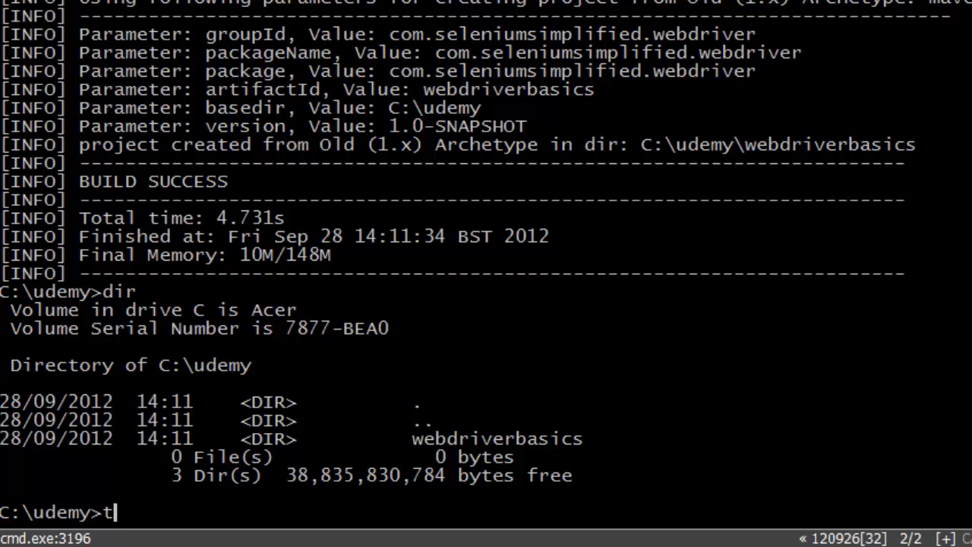
{"action": "type", "text": "ree webdriverbasics"}
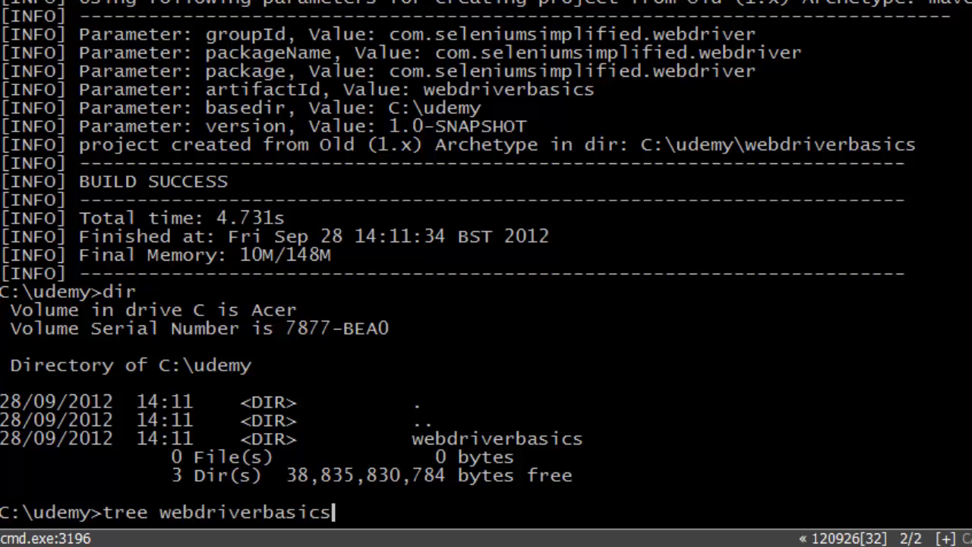
{"action": "key", "text": "Return"}
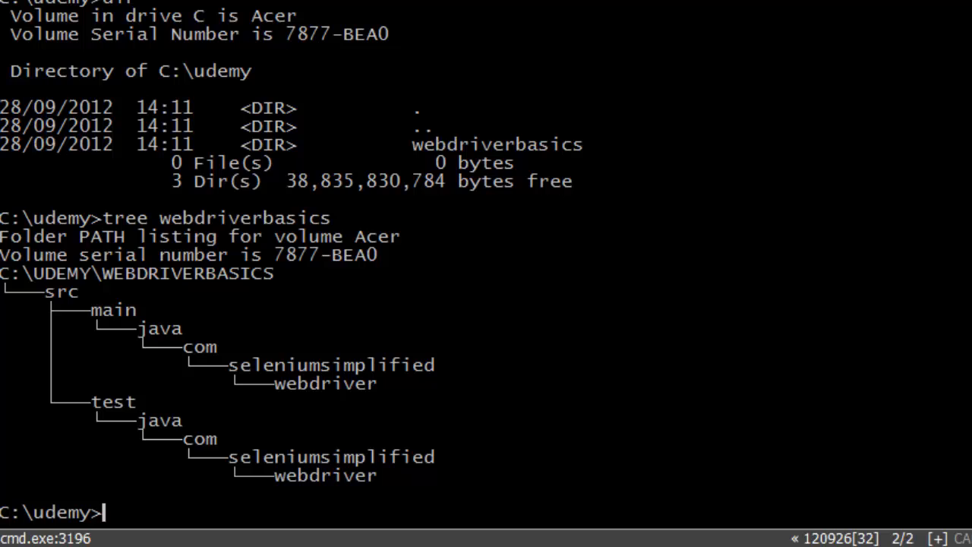
- Enter webdriverbasics and print pom.xml with 'type pom.xml'
{"action": "type", "text": "cd webdriverbasics"}
{"action": "type", "text": "dir"}
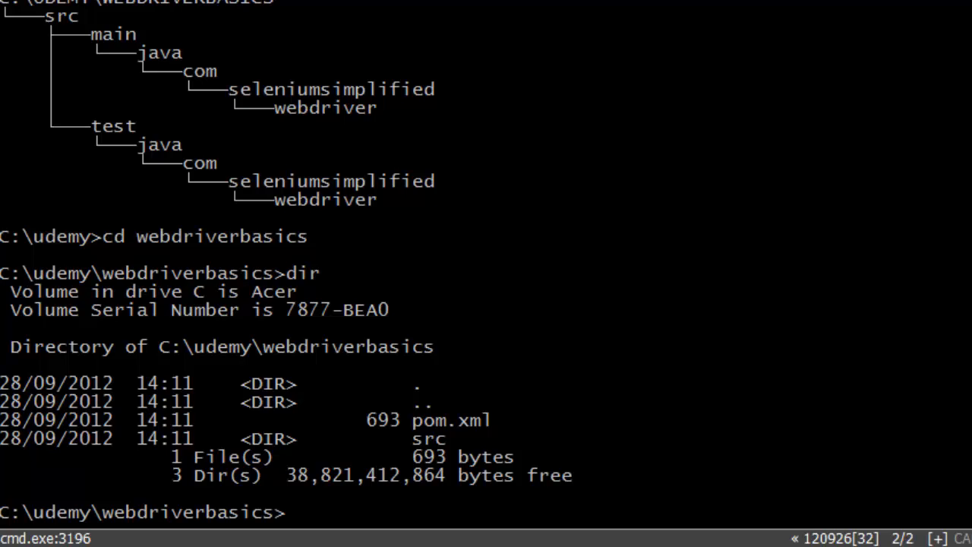
{"action": "type", "text": "type po"}
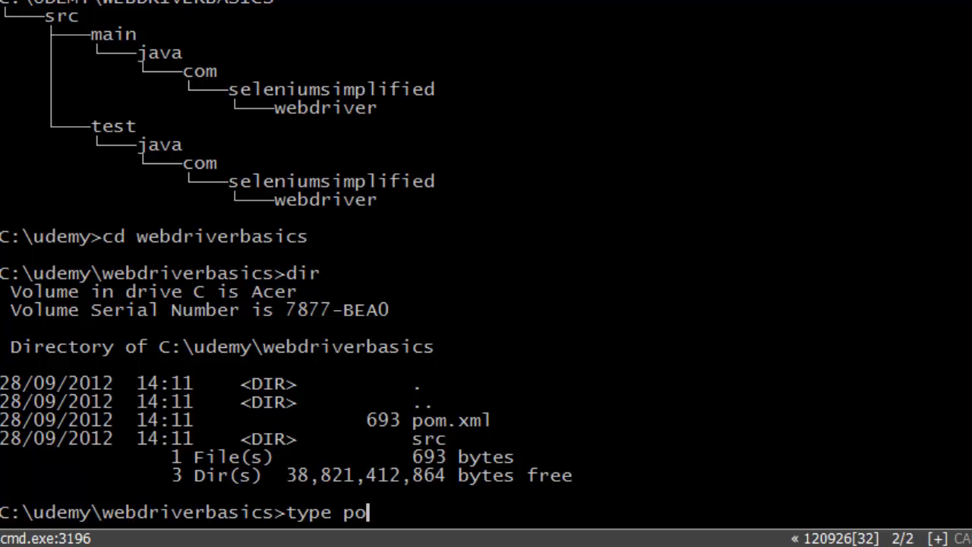
{"action": "key", "text": "Return"}
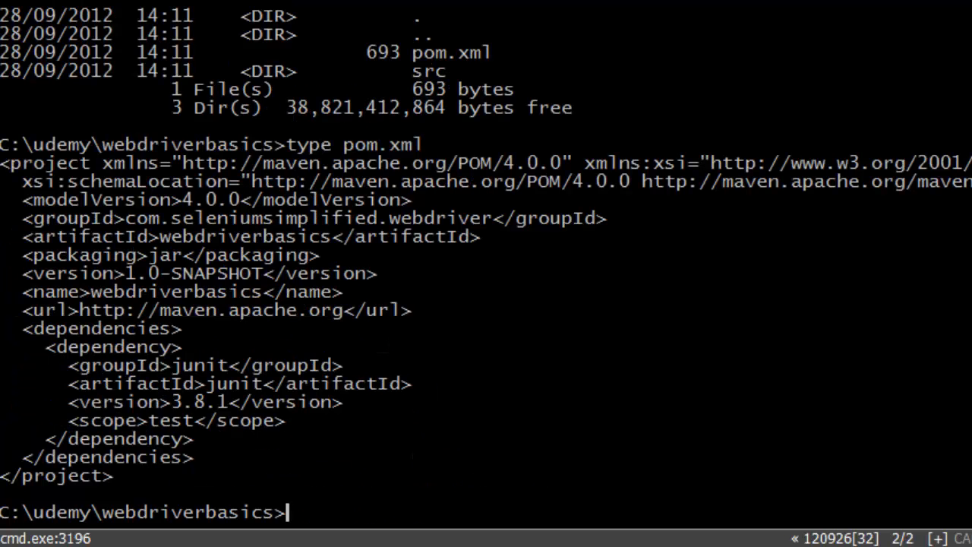